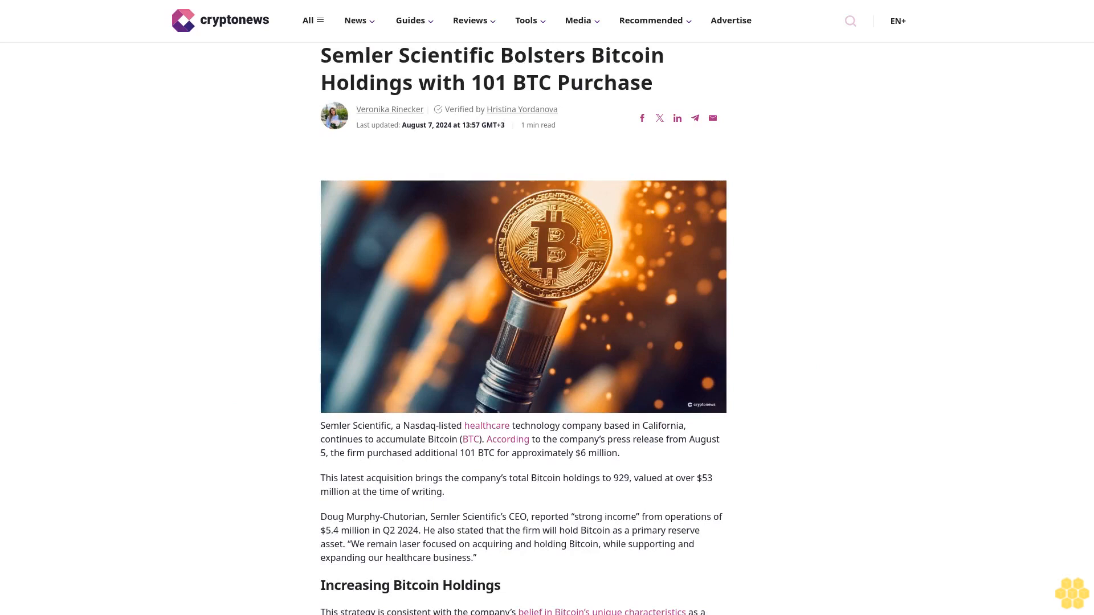
scroll("down", 3)
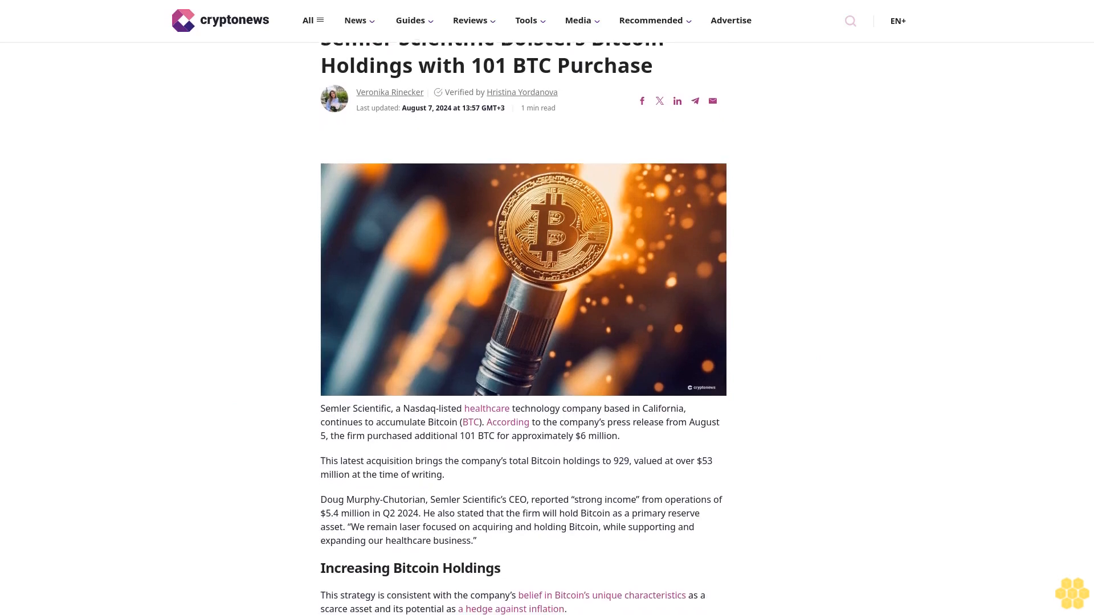
scroll("down", 3)
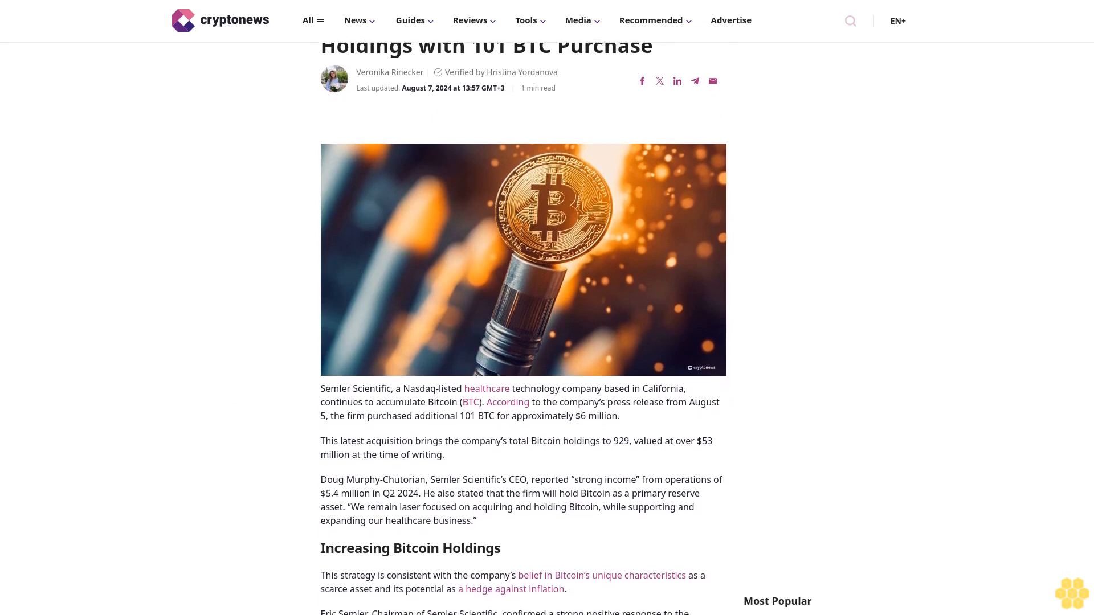
scroll("down", 3)
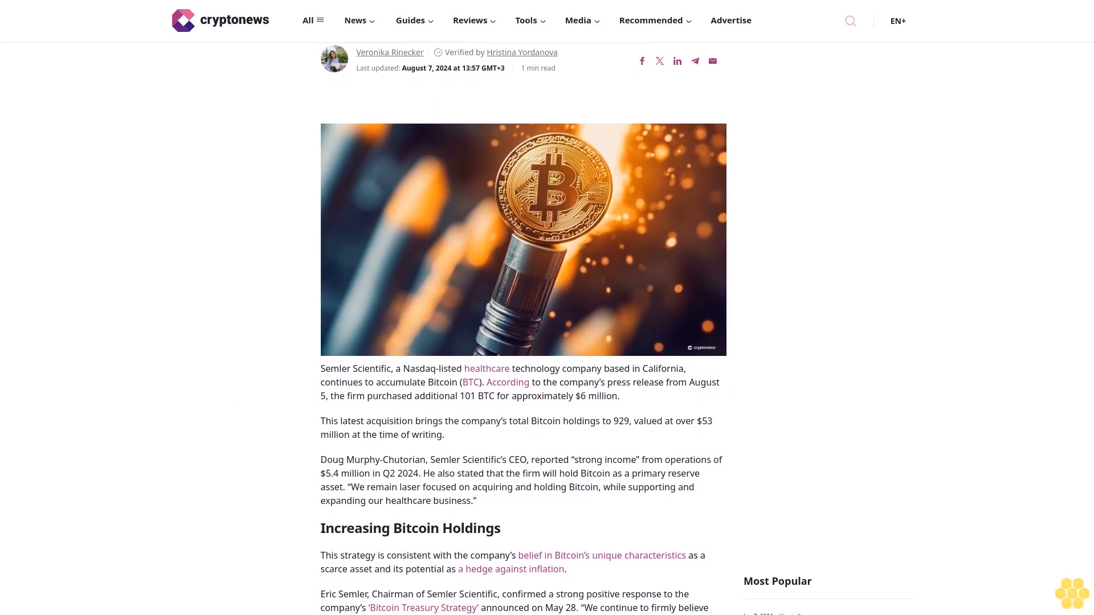
scroll("down", 3)
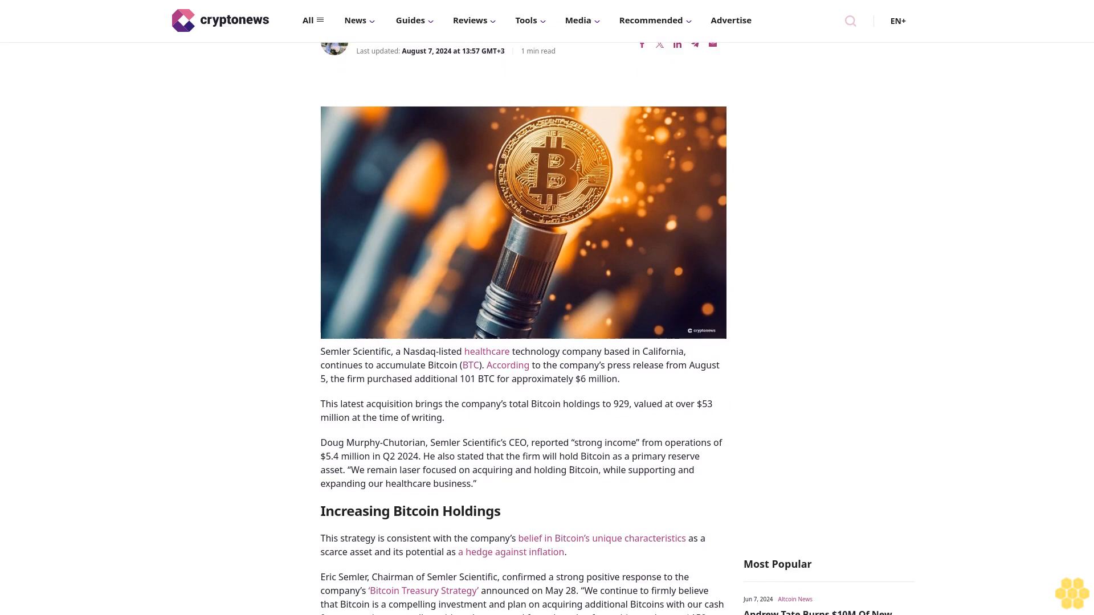
scroll("down", 3)
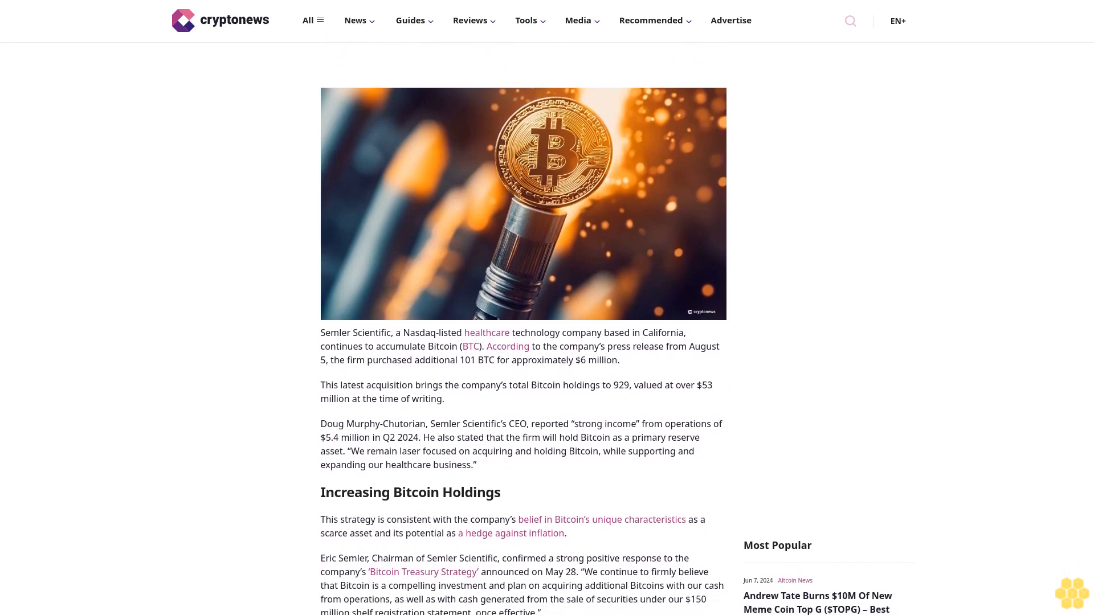
scroll("down", 3)
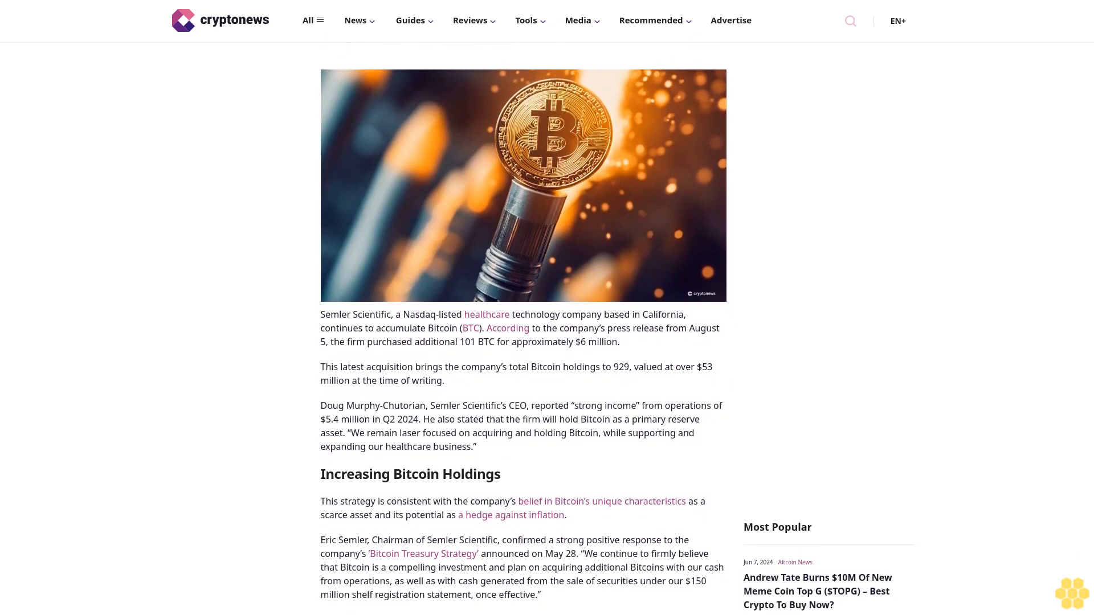
scroll("down", 3)
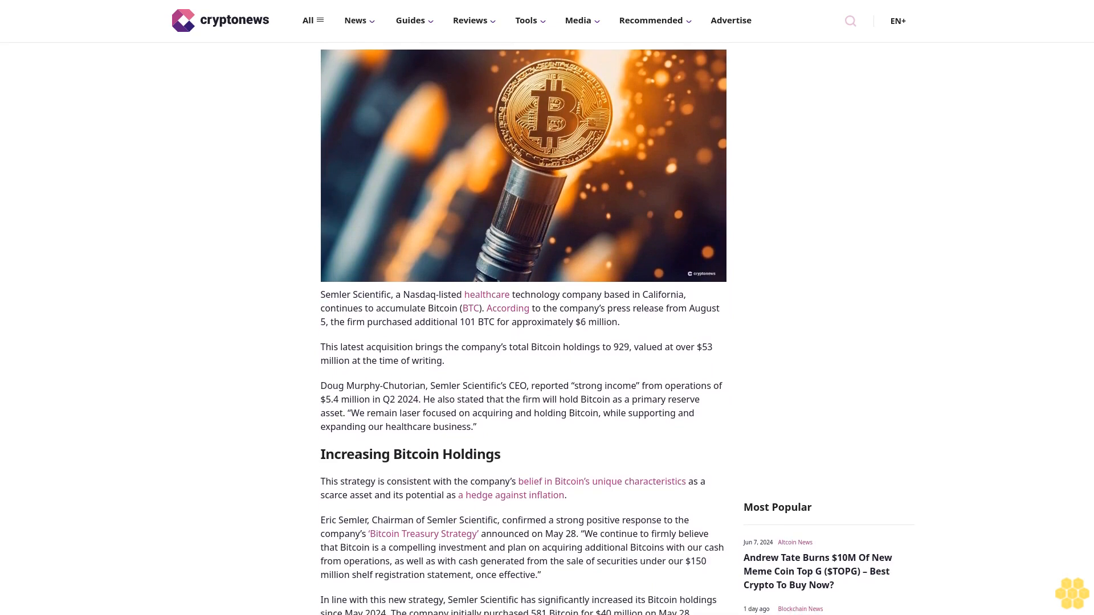
scroll("down", 3)
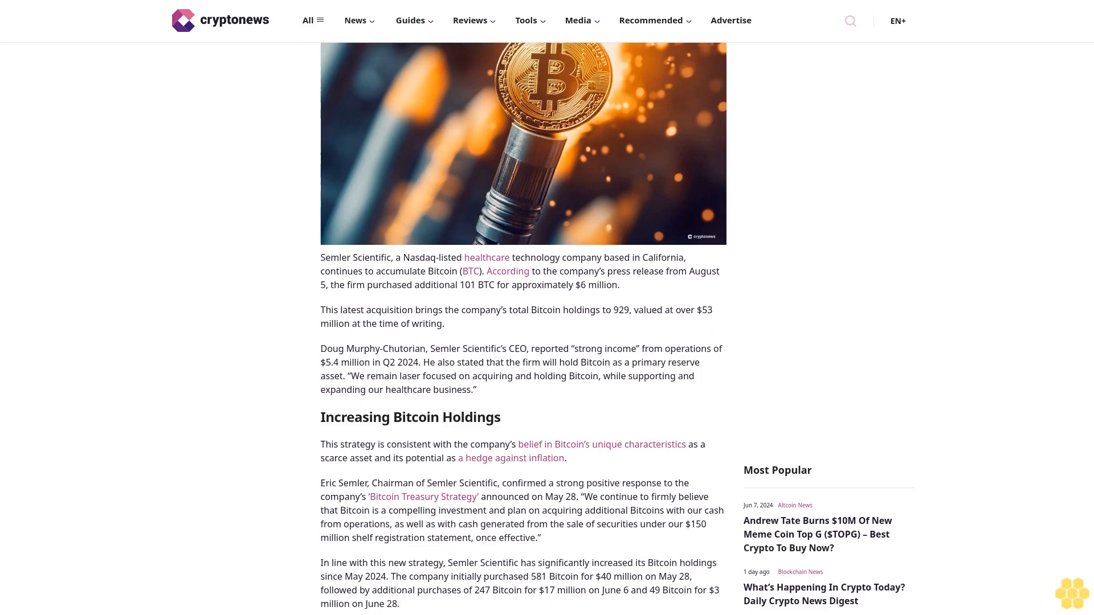
scroll("down", 3)
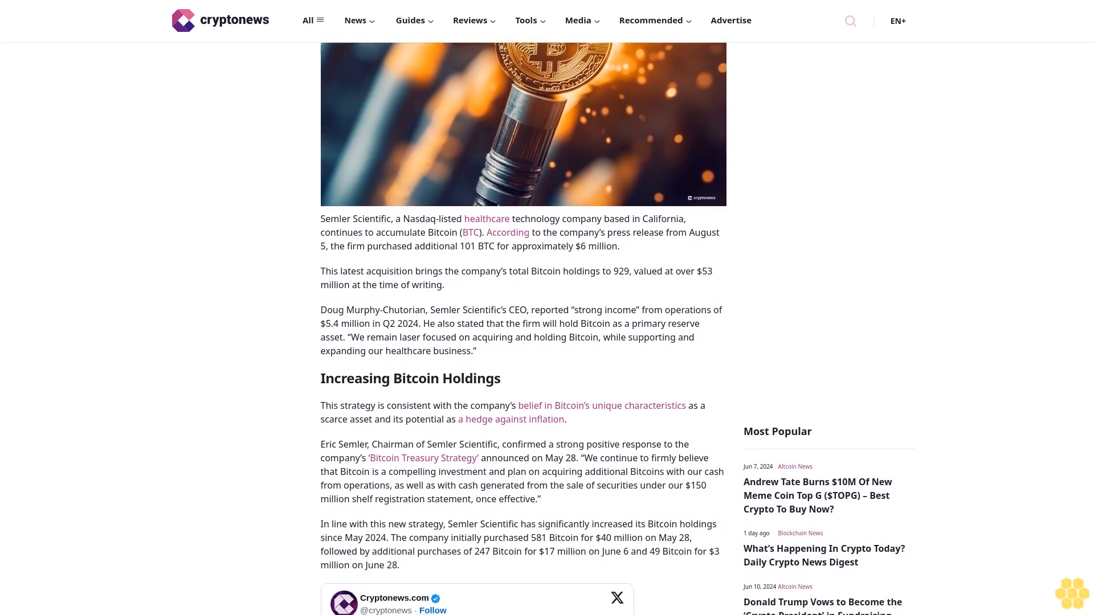
scroll("down", 3)
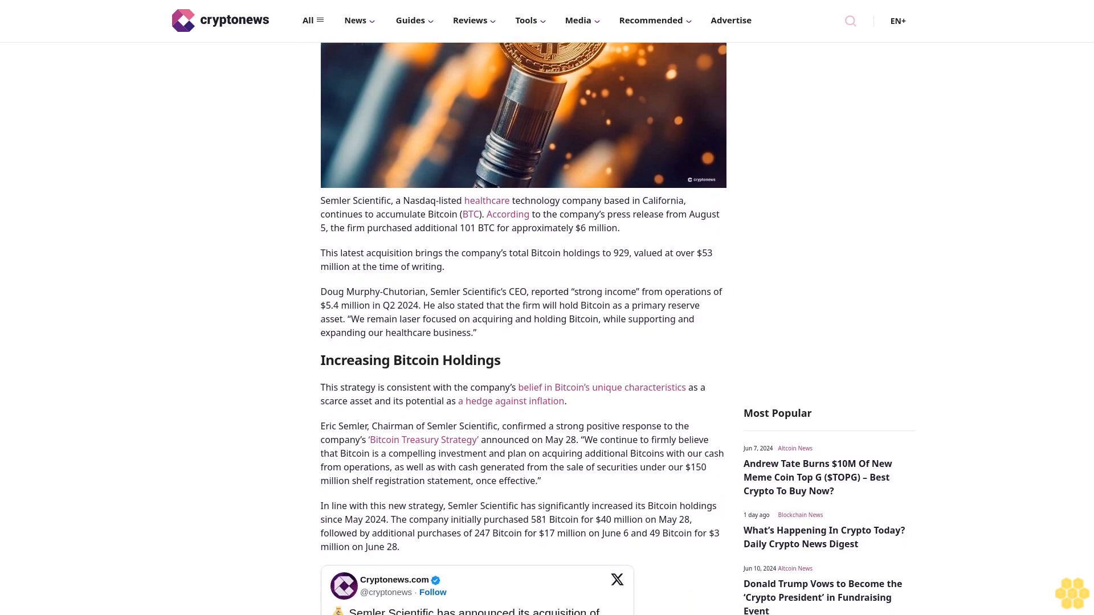
scroll("down", 3)
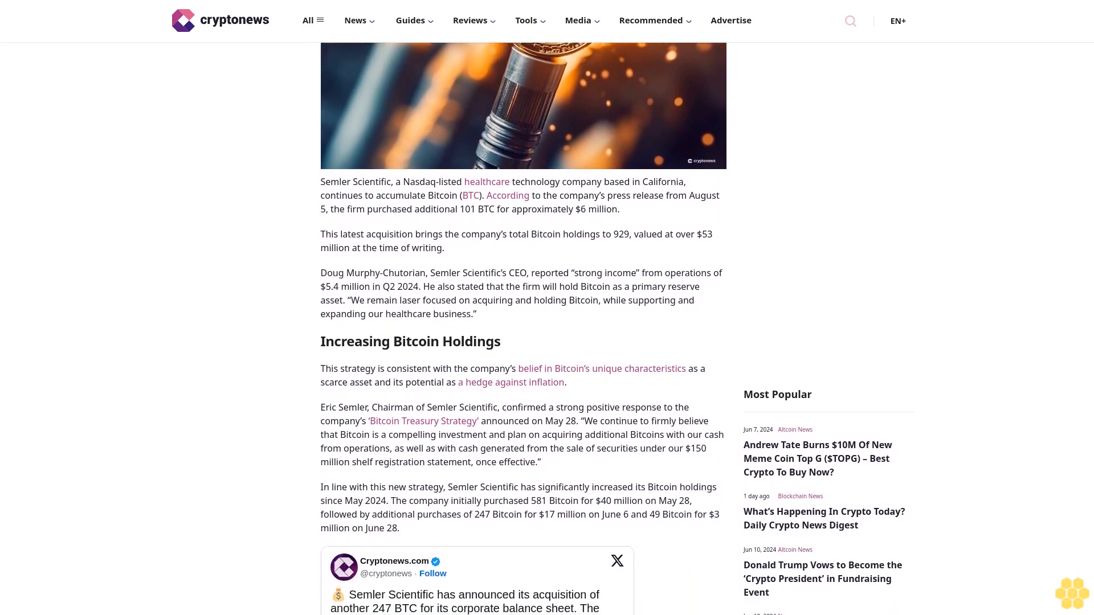
scroll("down", 3)
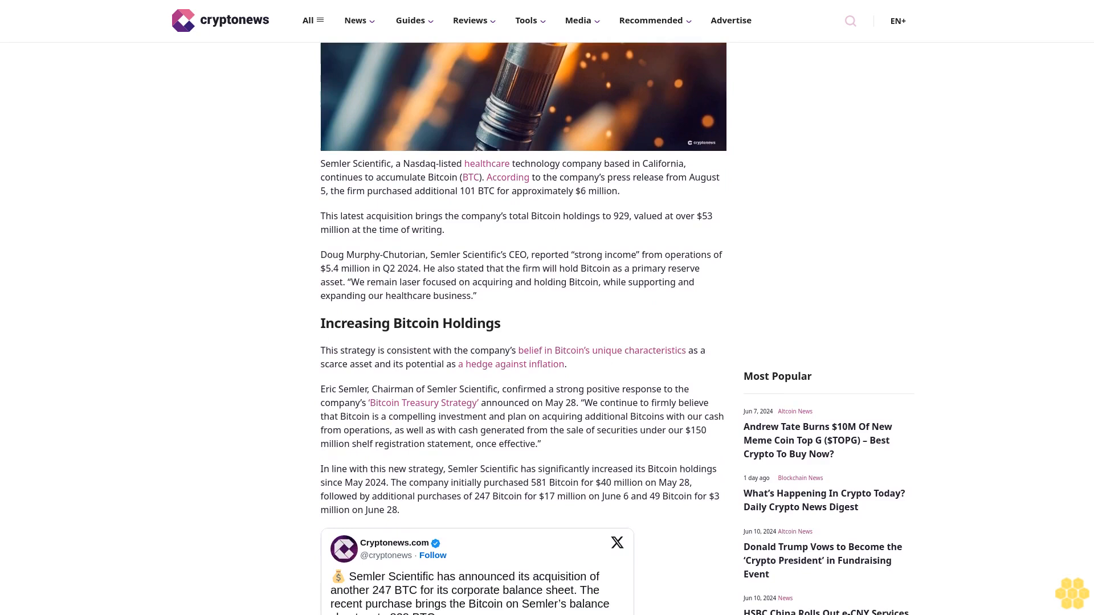
scroll("down", 3)
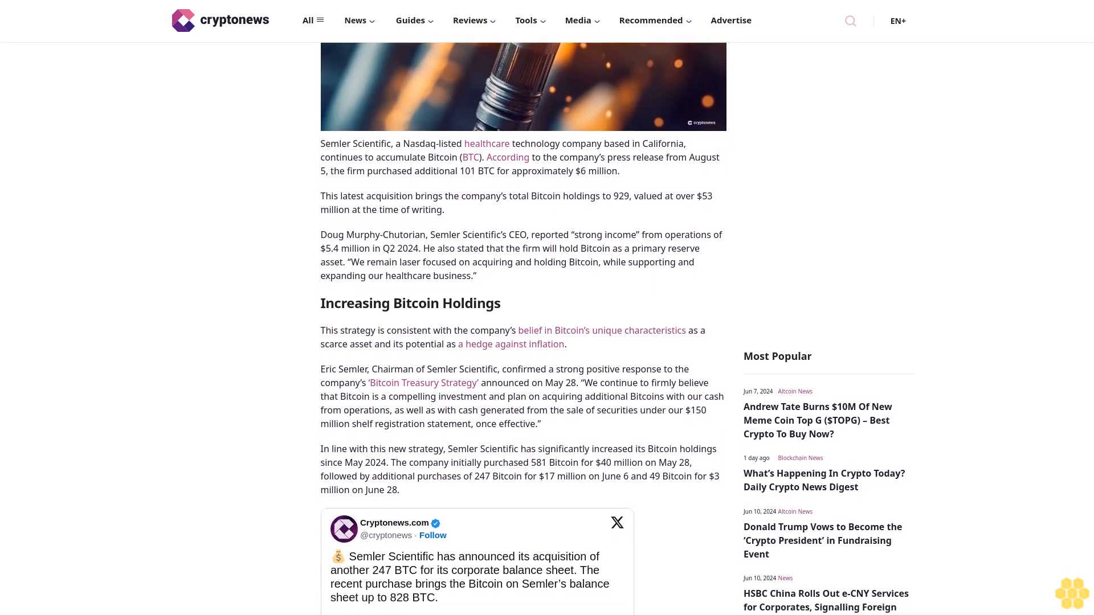
scroll("down", 3)
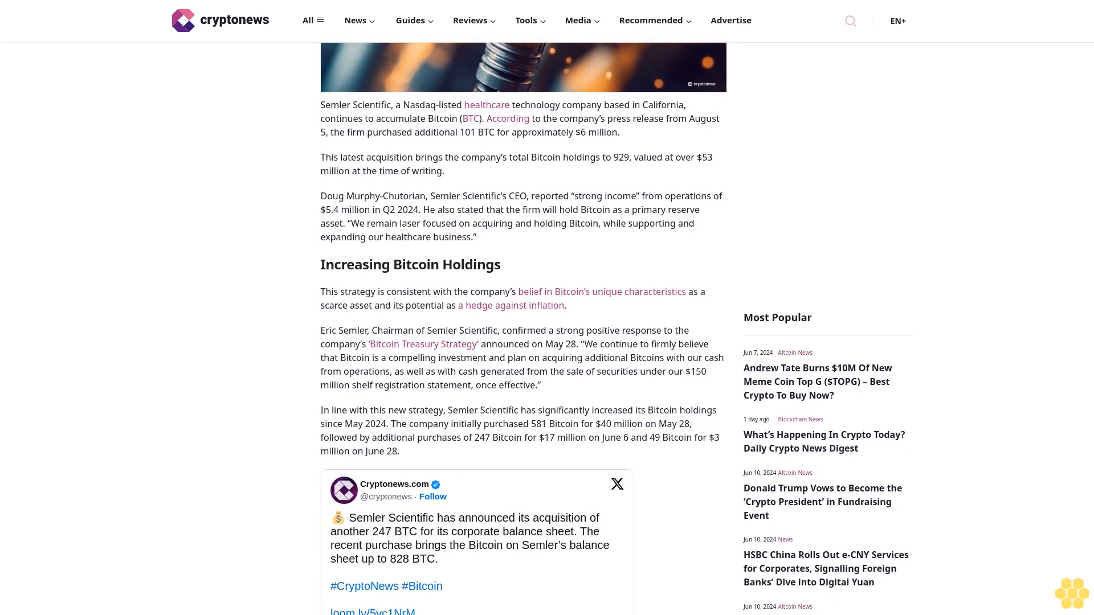
scroll("down", 3)
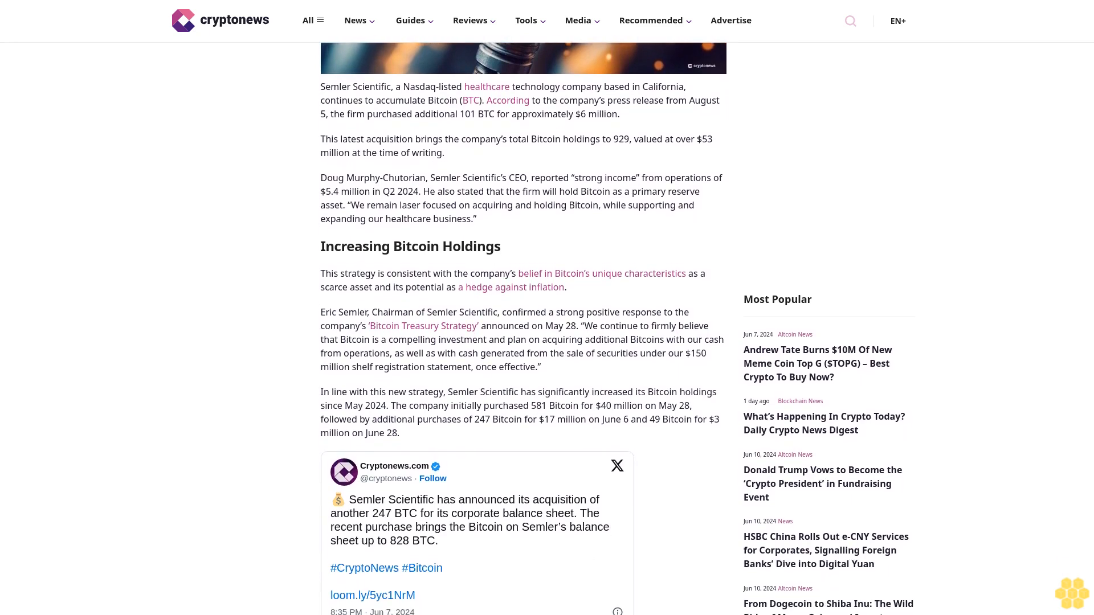
scroll("down", 3)
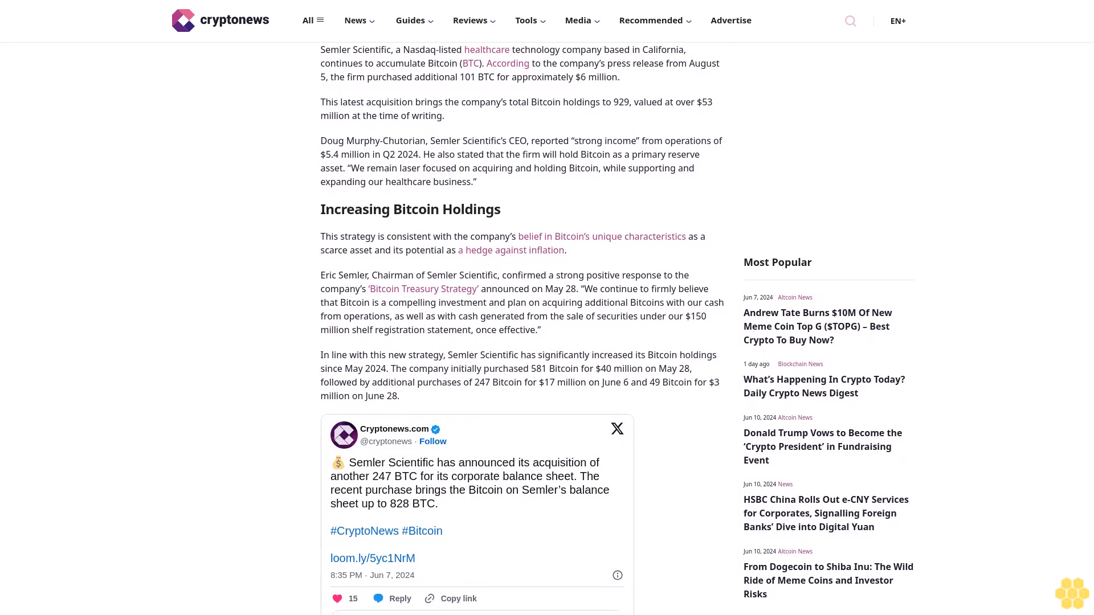
scroll("down", 3)
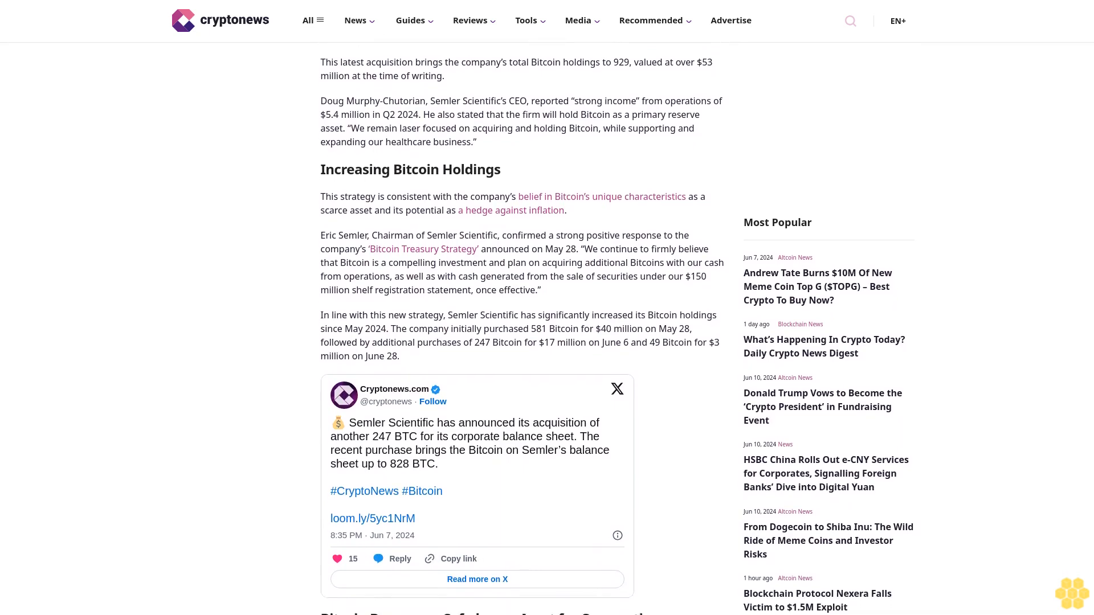
scroll("down", 3)
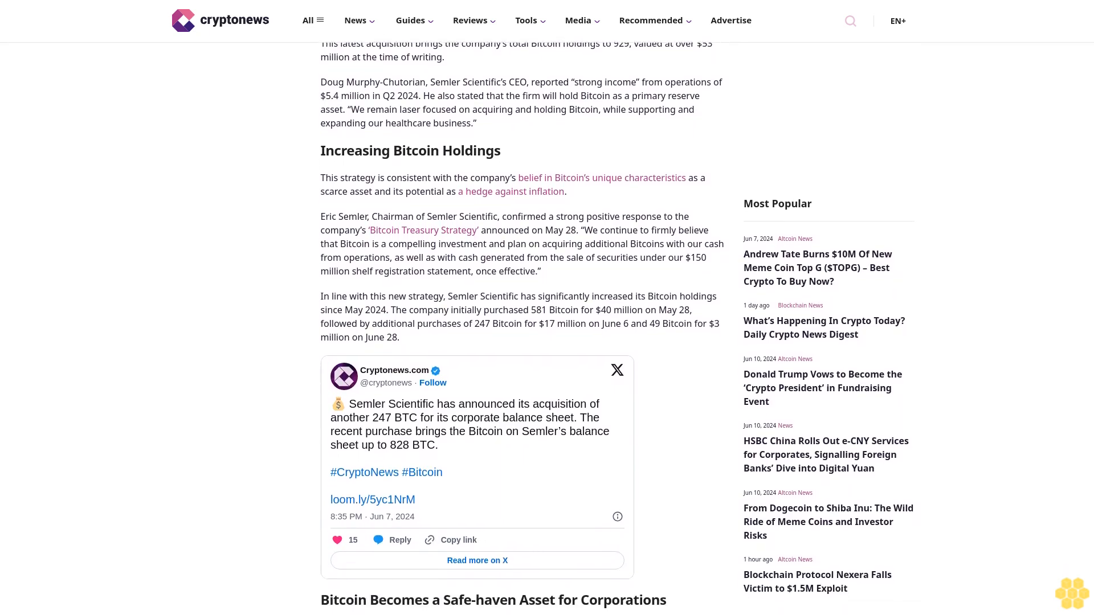
scroll("down", 3)
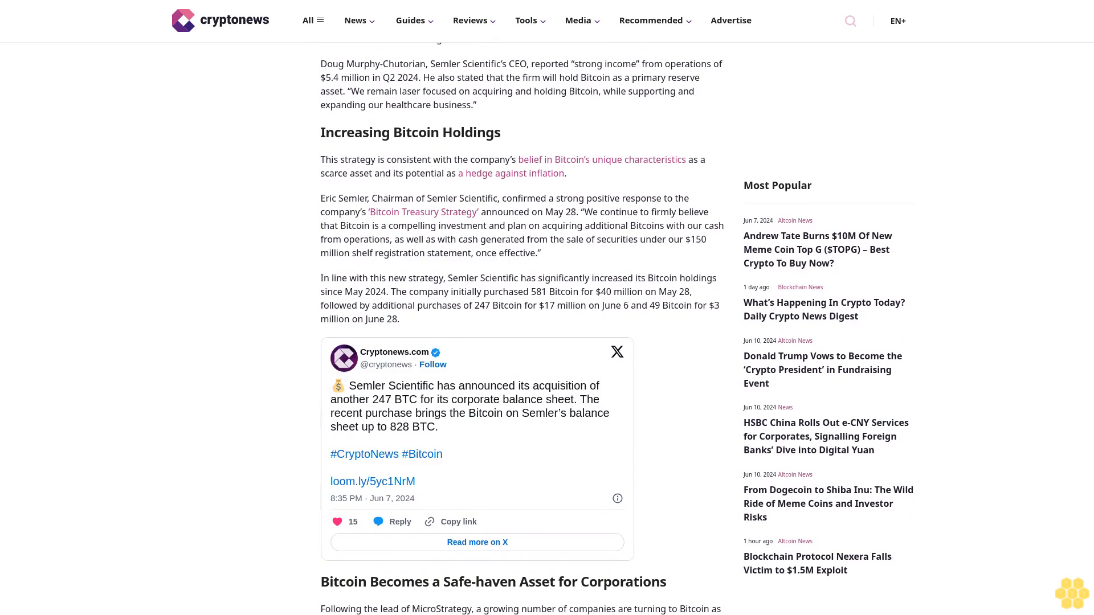
scroll("down", 3)
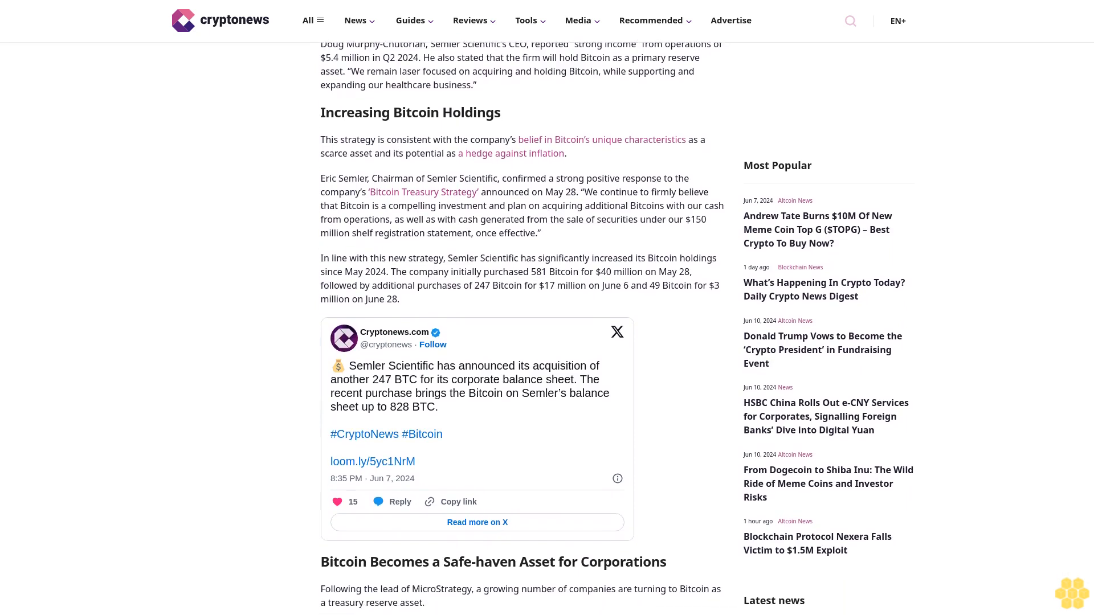
scroll("down", 3)
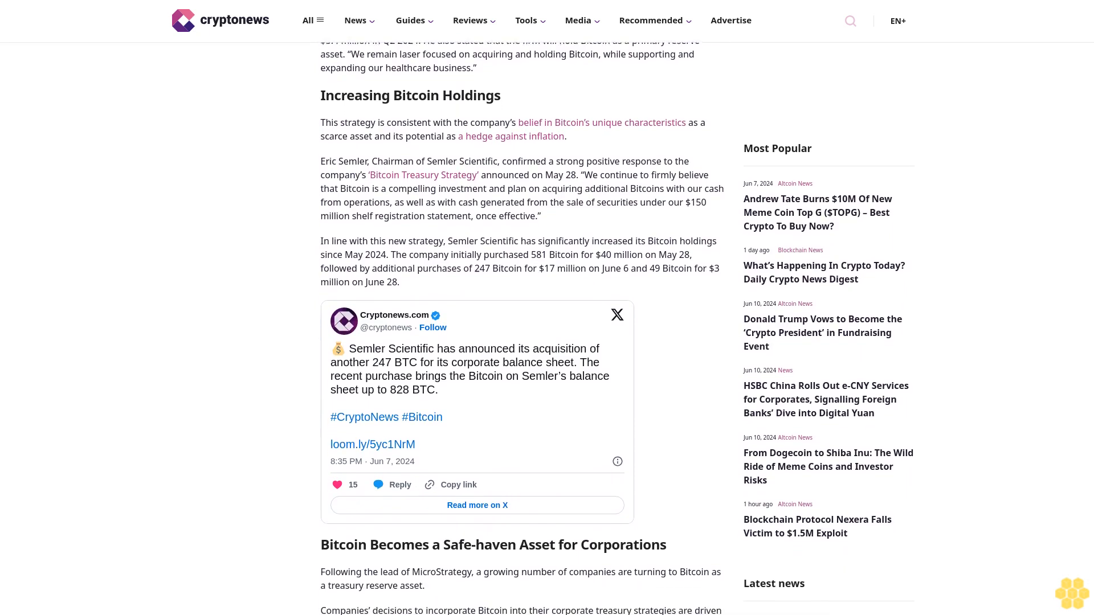
scroll("down", 3)
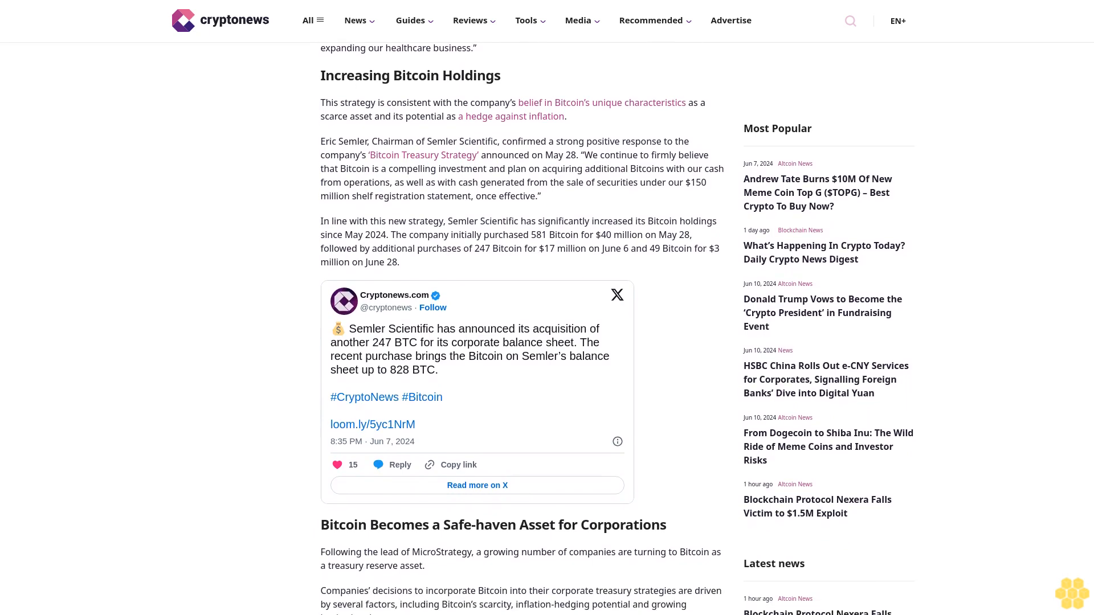
scroll("down", 3)
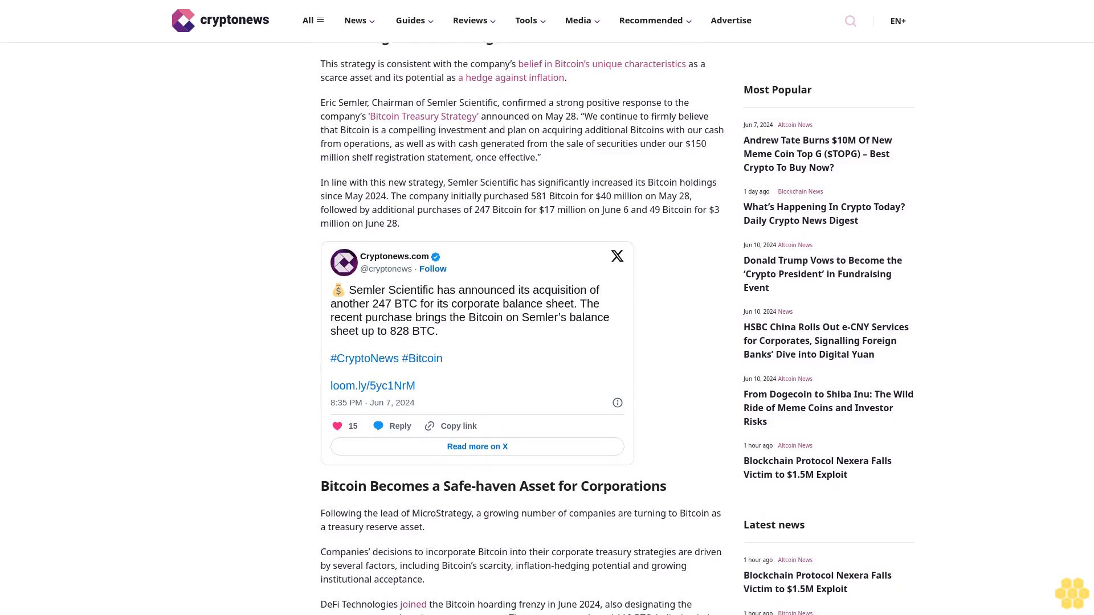
scroll("down", 3)
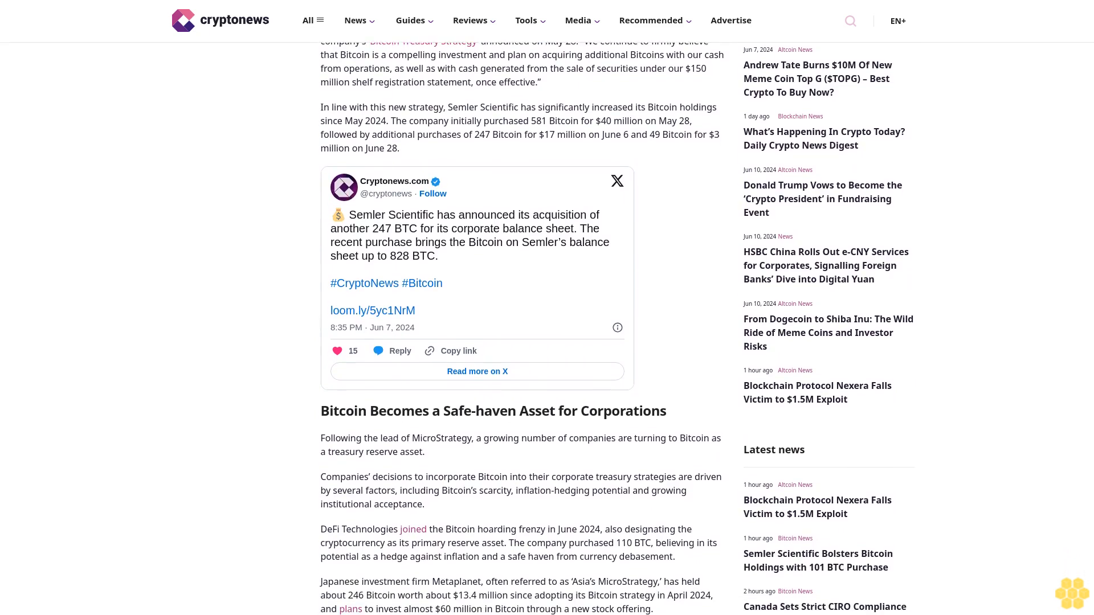
scroll("down", 3)
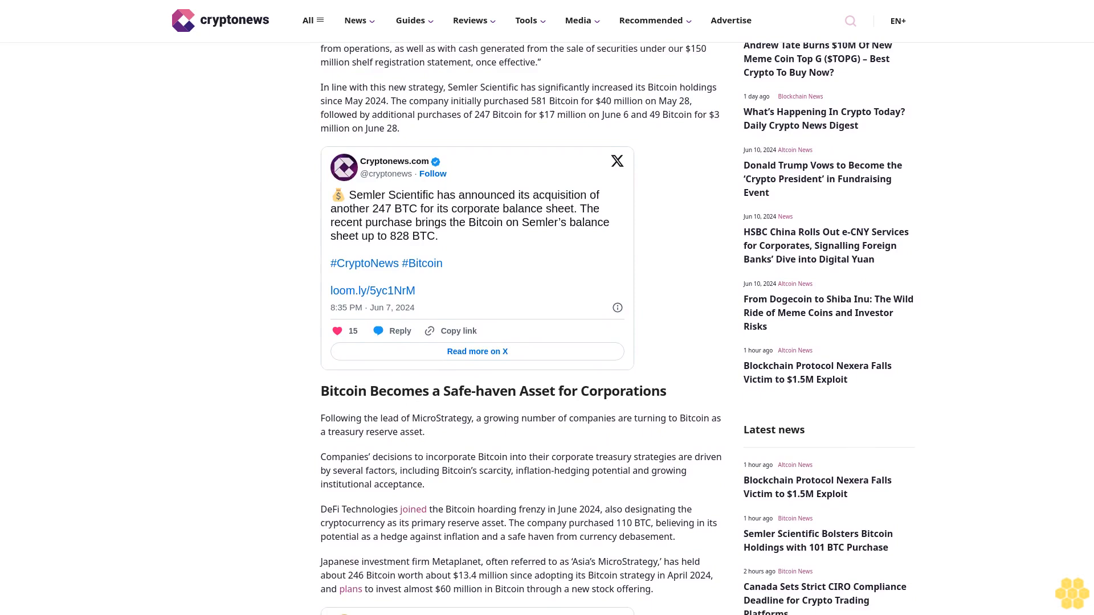
scroll("down", 3)
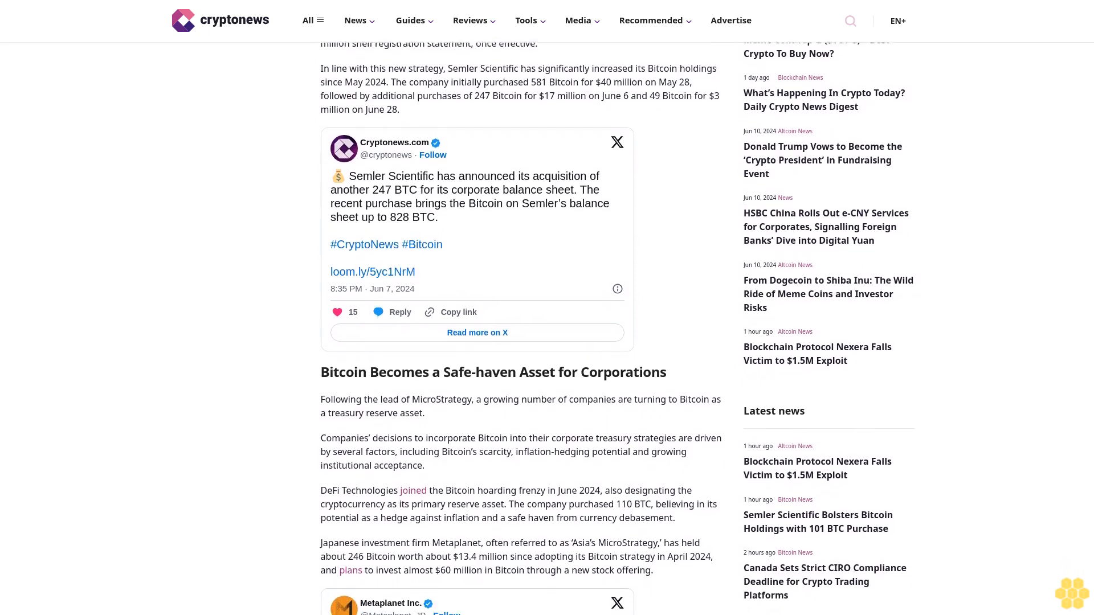
scroll("down", 3)
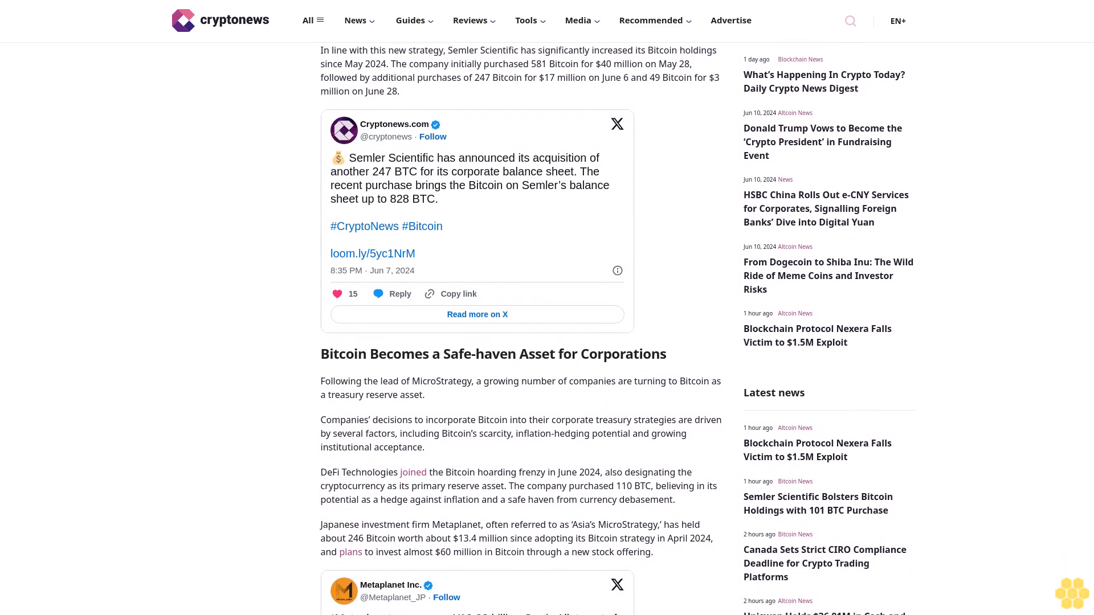
scroll("down", 3)
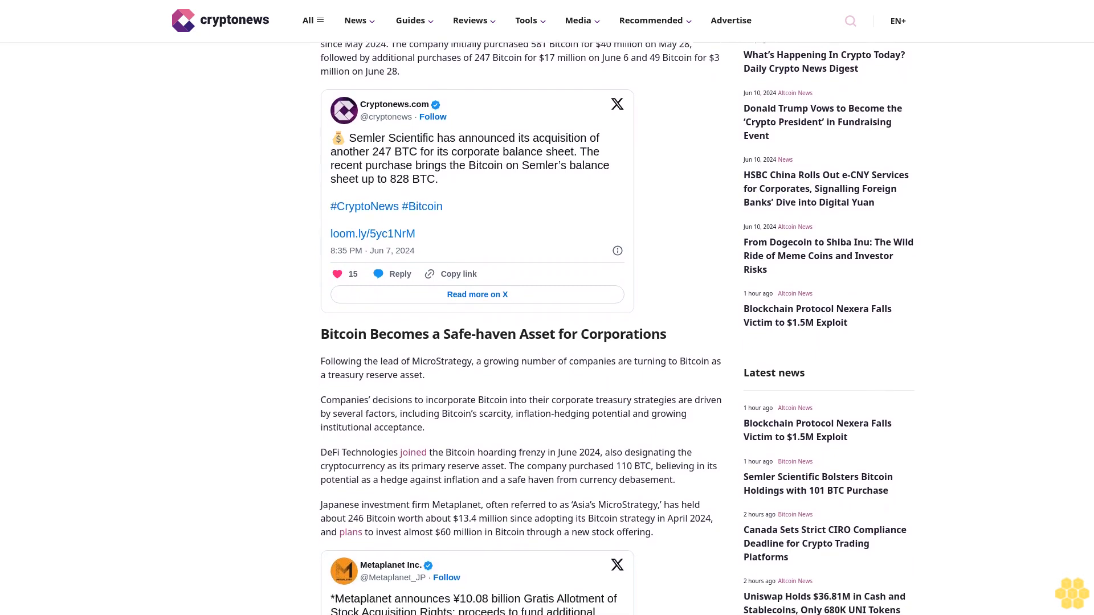
scroll("down", 3)
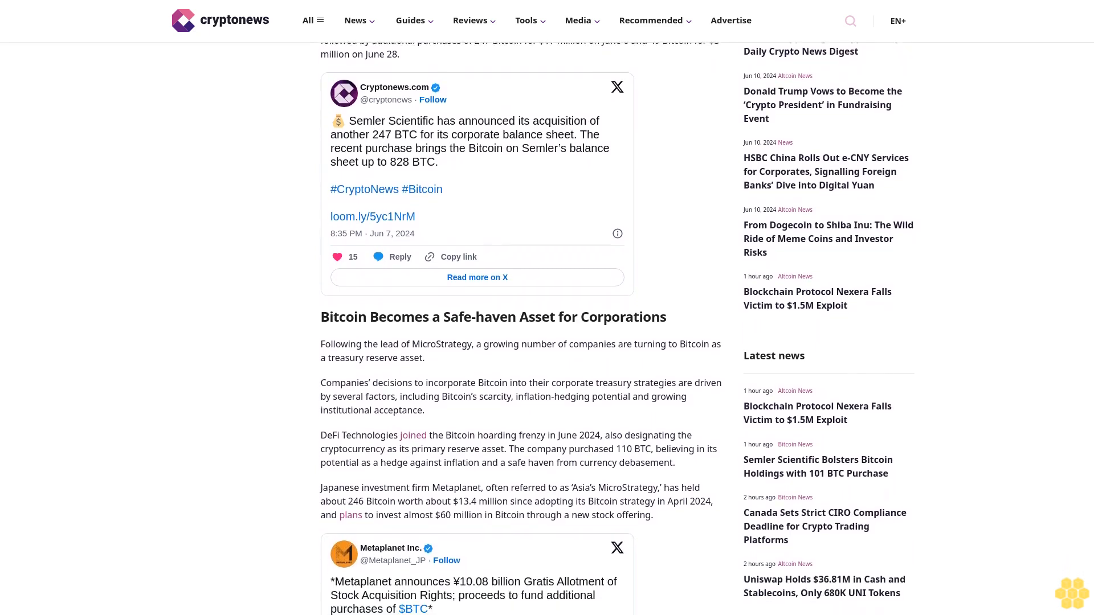
scroll("down", 3)
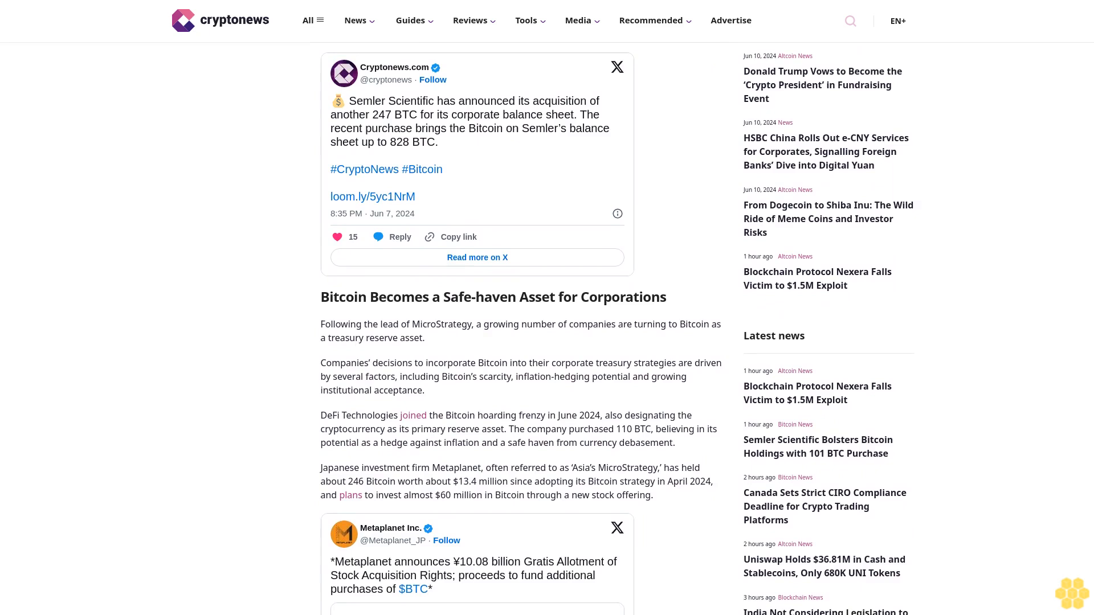
scroll("down", 3)
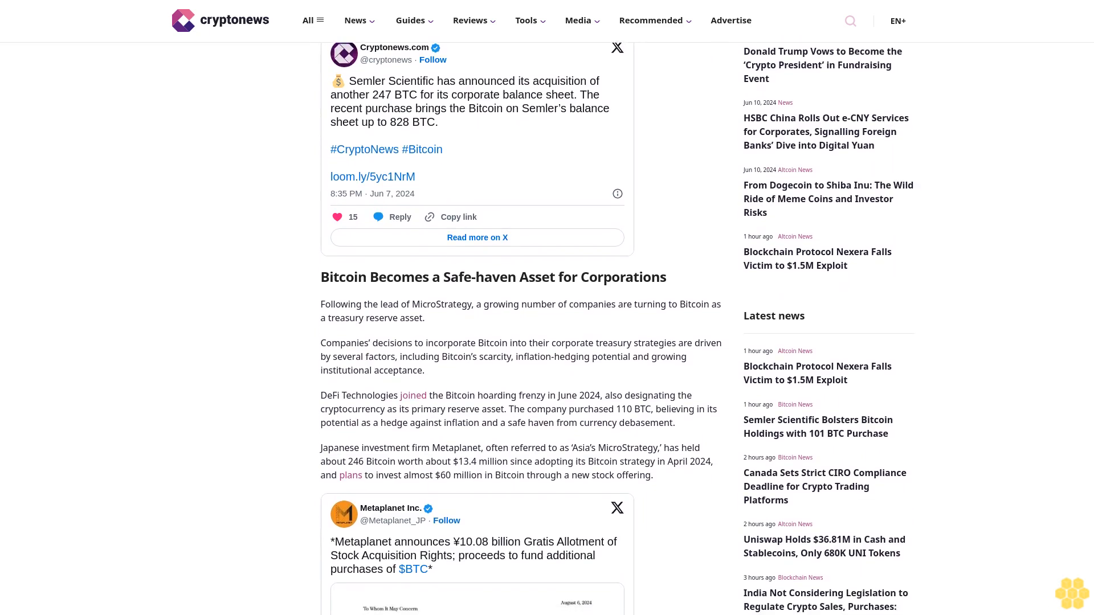
scroll("down", 3)
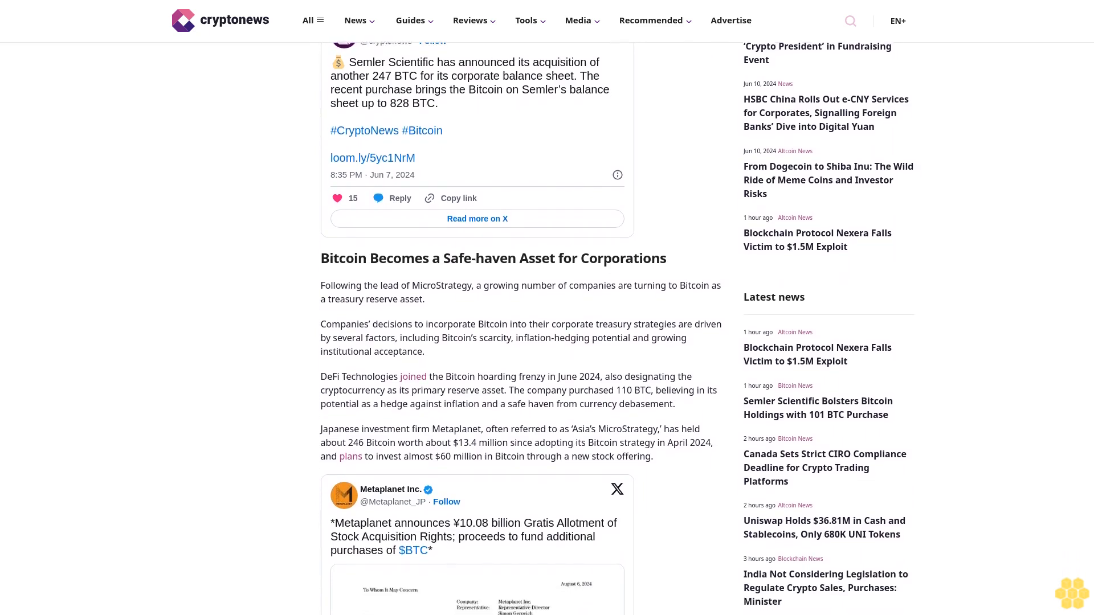
scroll("down", 3)
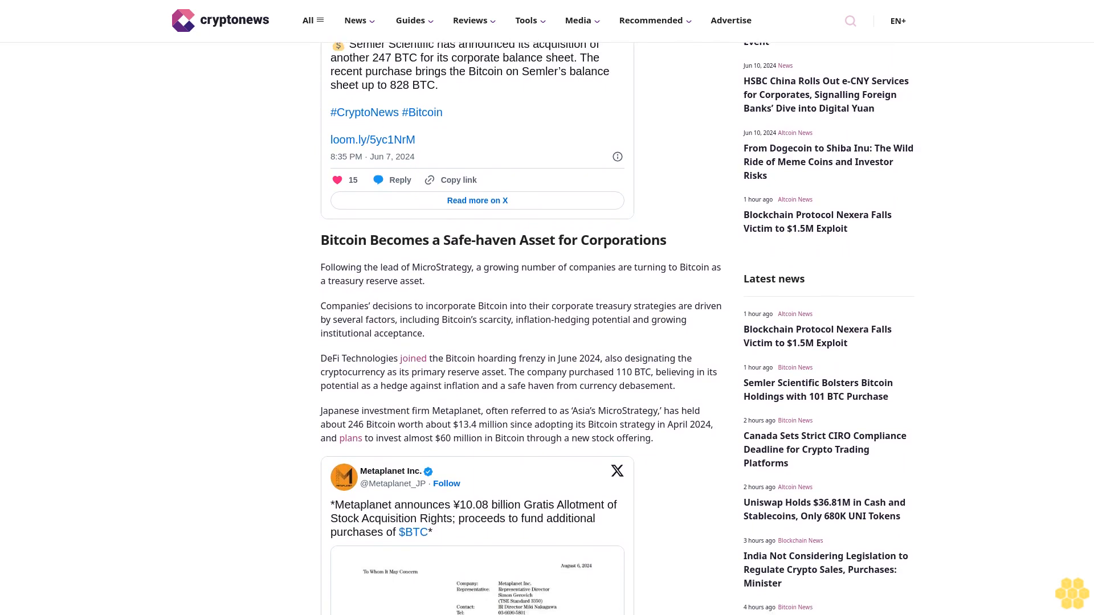
scroll("down", 3)
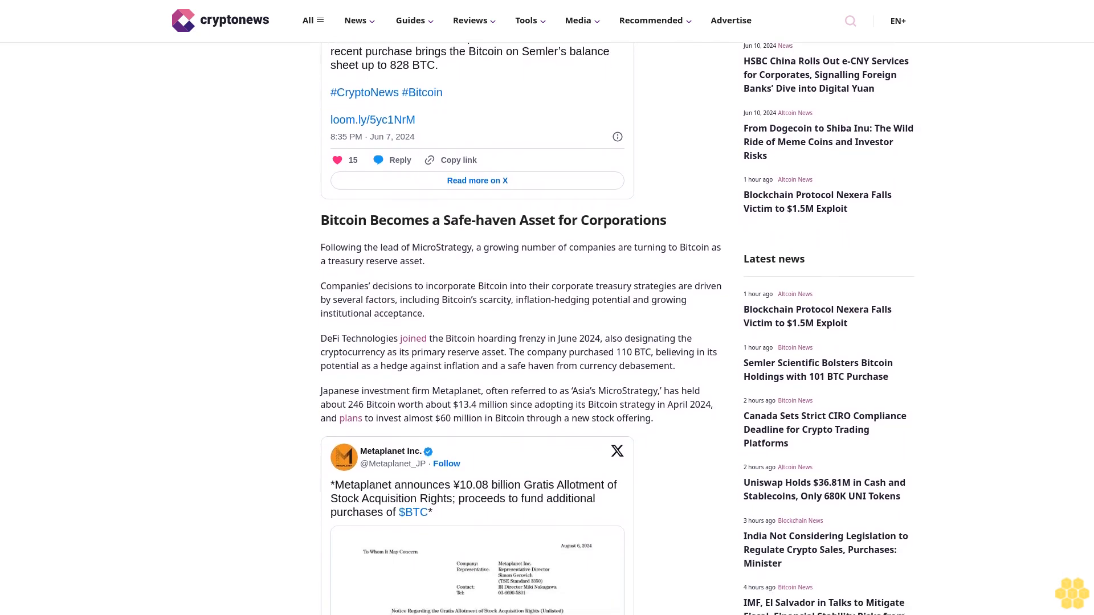
scroll("down", 3)
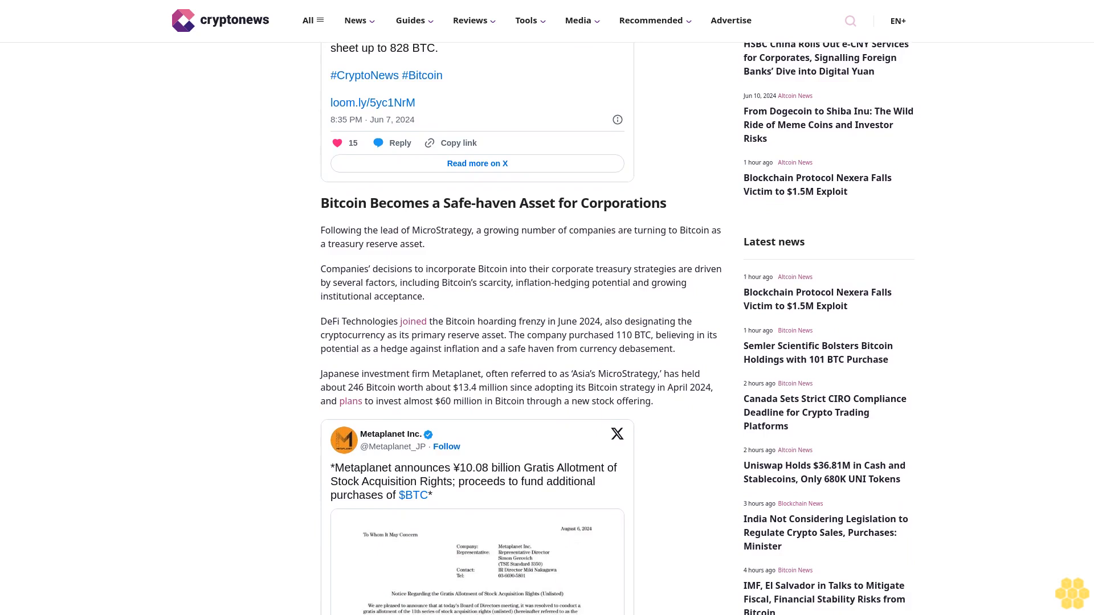
scroll("down", 3)
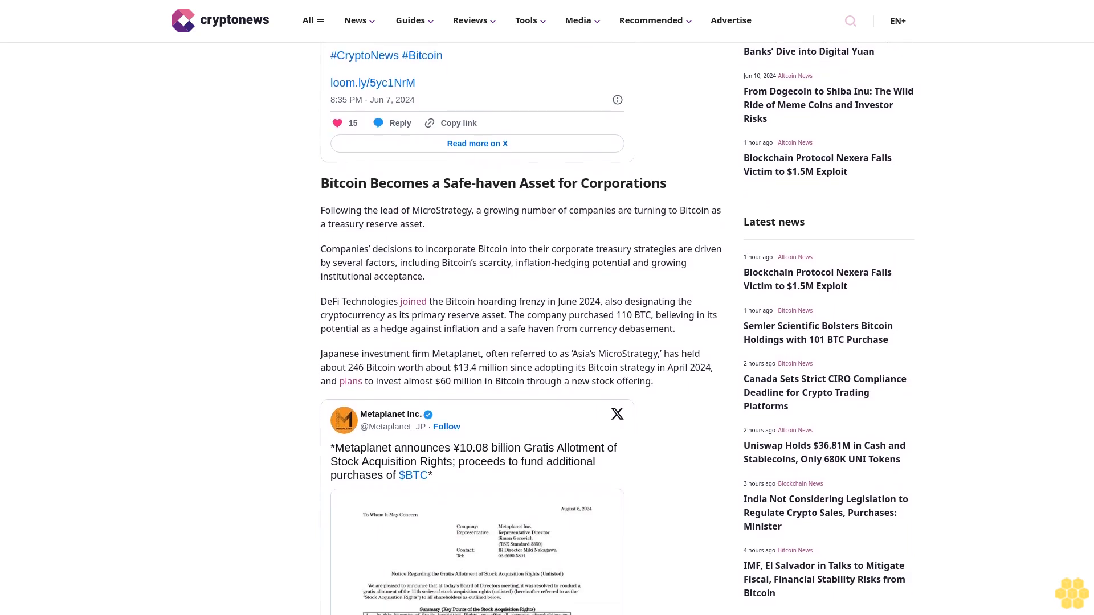
scroll("down", 3)
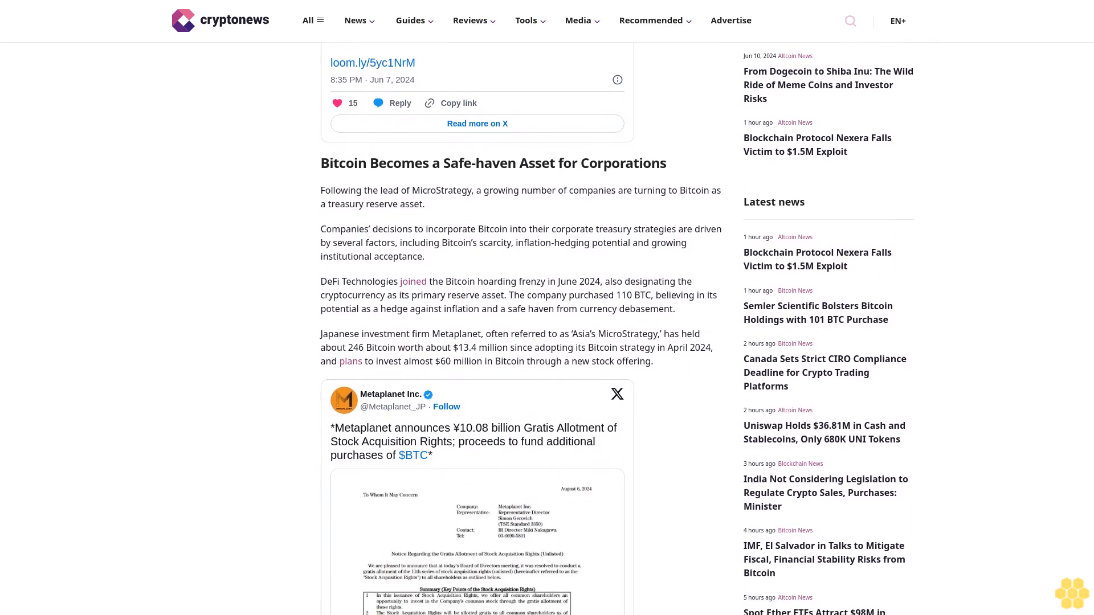
scroll("down", 3)
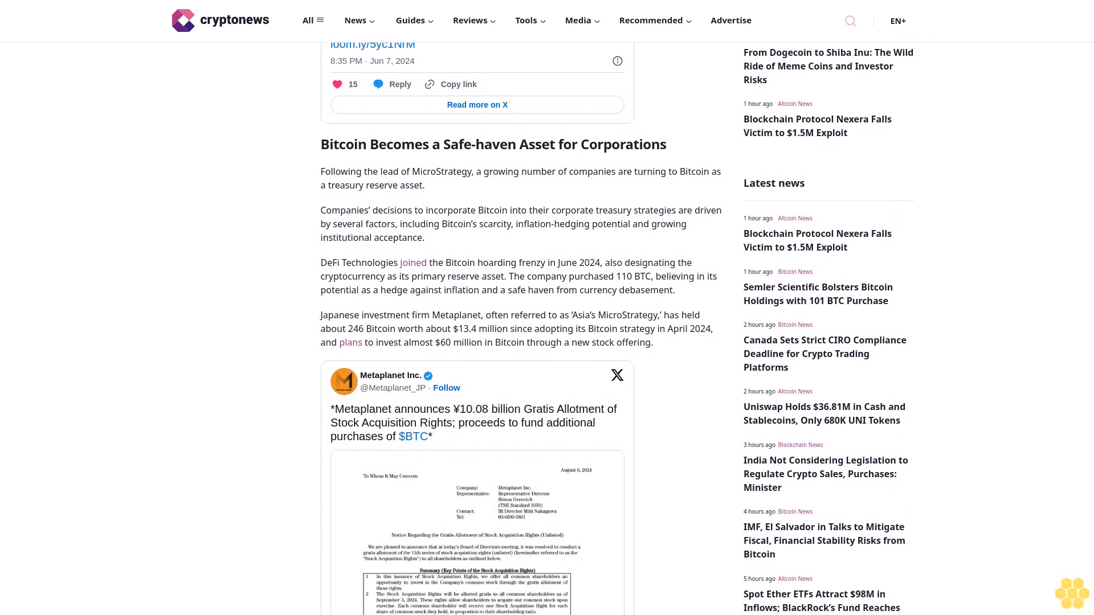
scroll("down", 3)
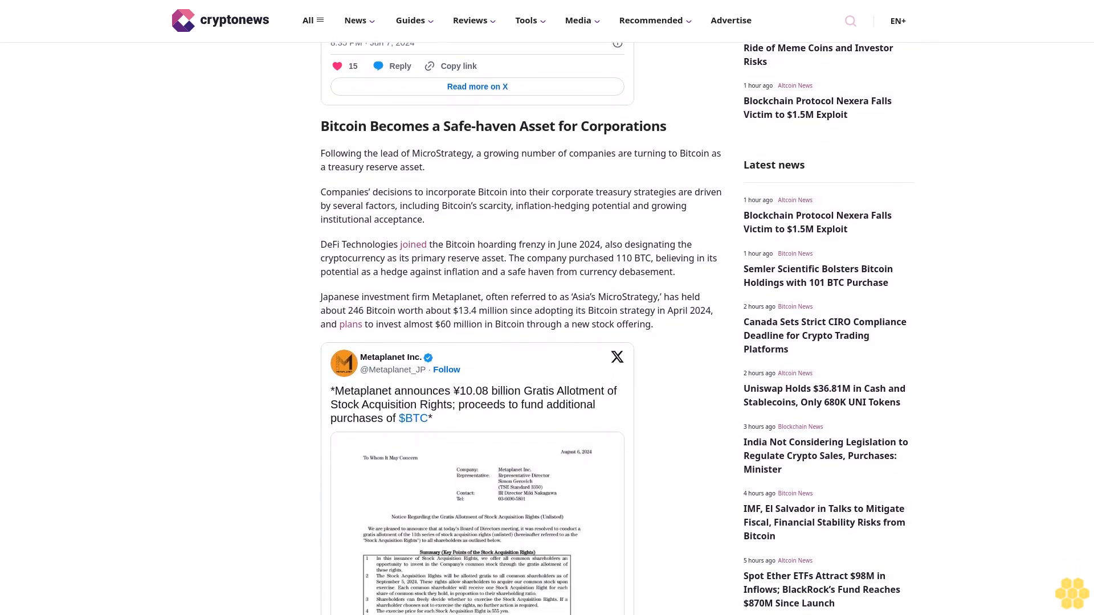
scroll("down", 3)
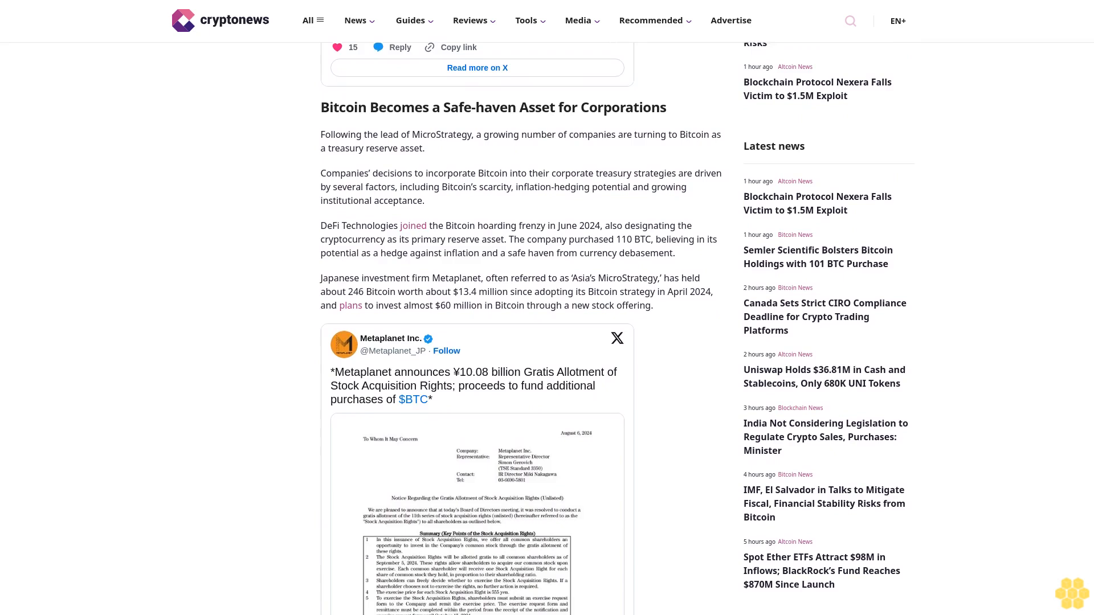
scroll("down", 3)
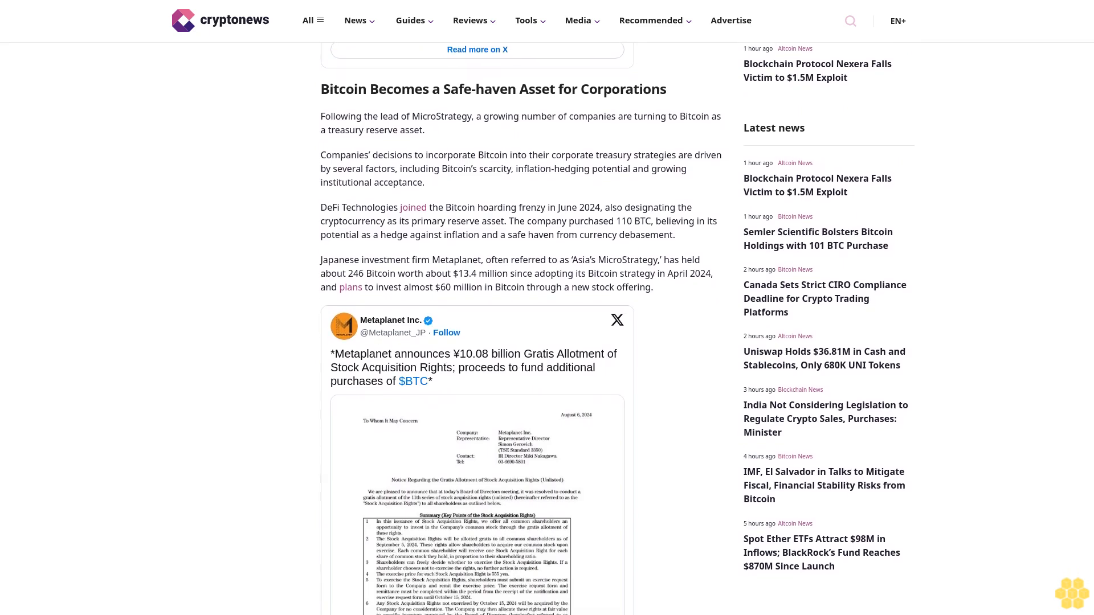
scroll("down", 3)
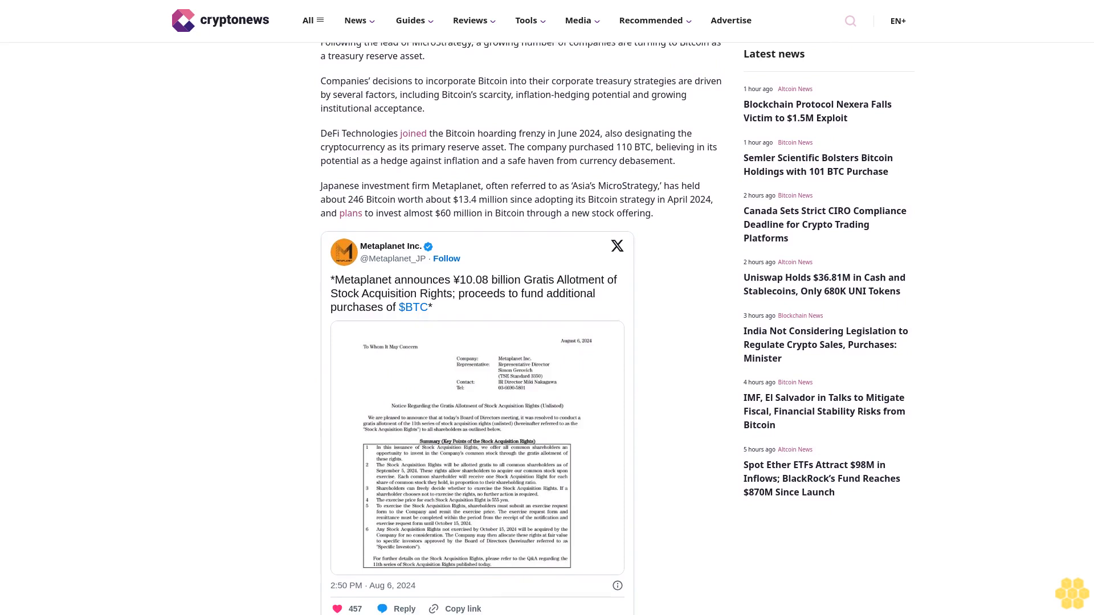
scroll("down", 3)
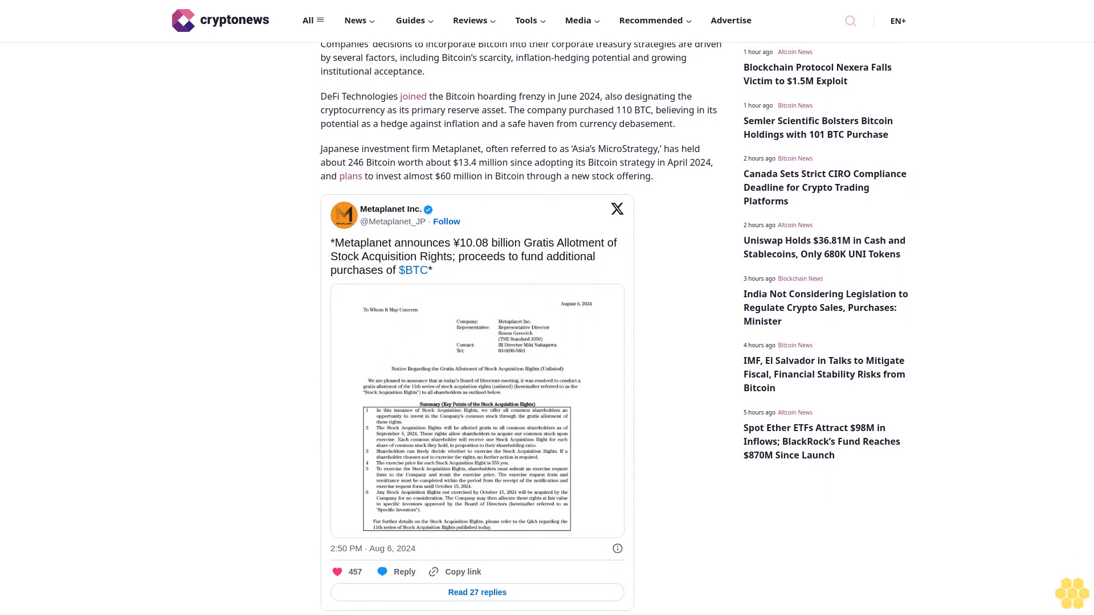
scroll("down", 3)
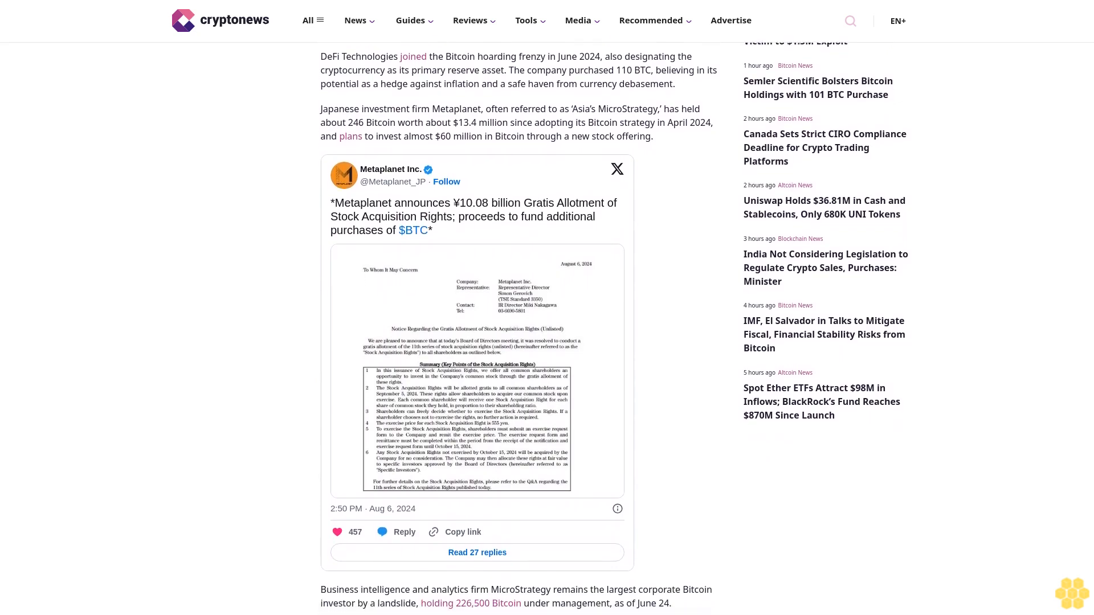
scroll("down", 3)
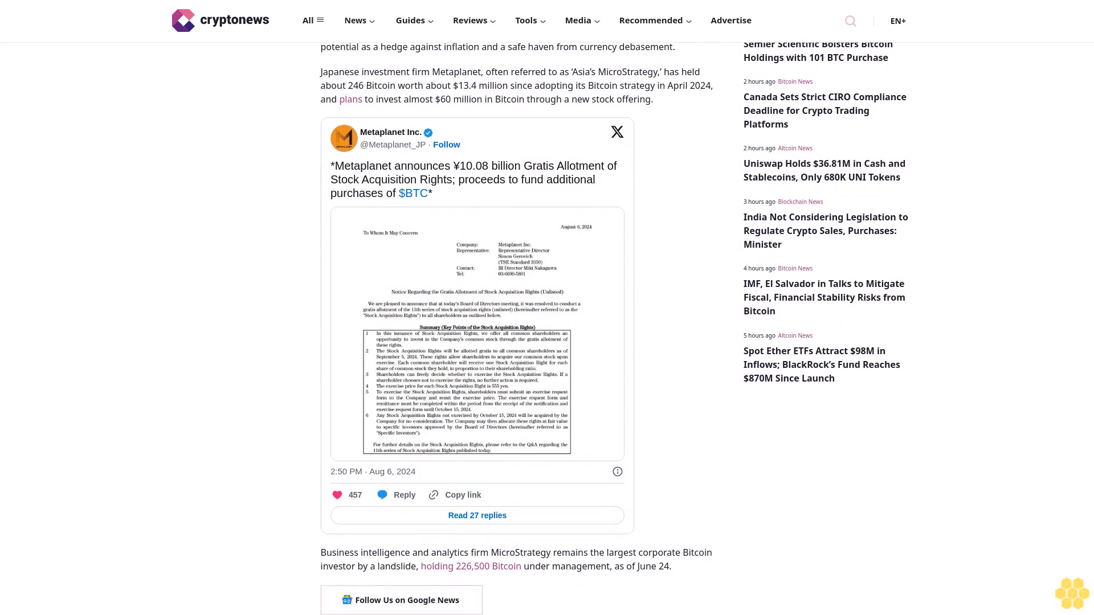
scroll("down", 3)
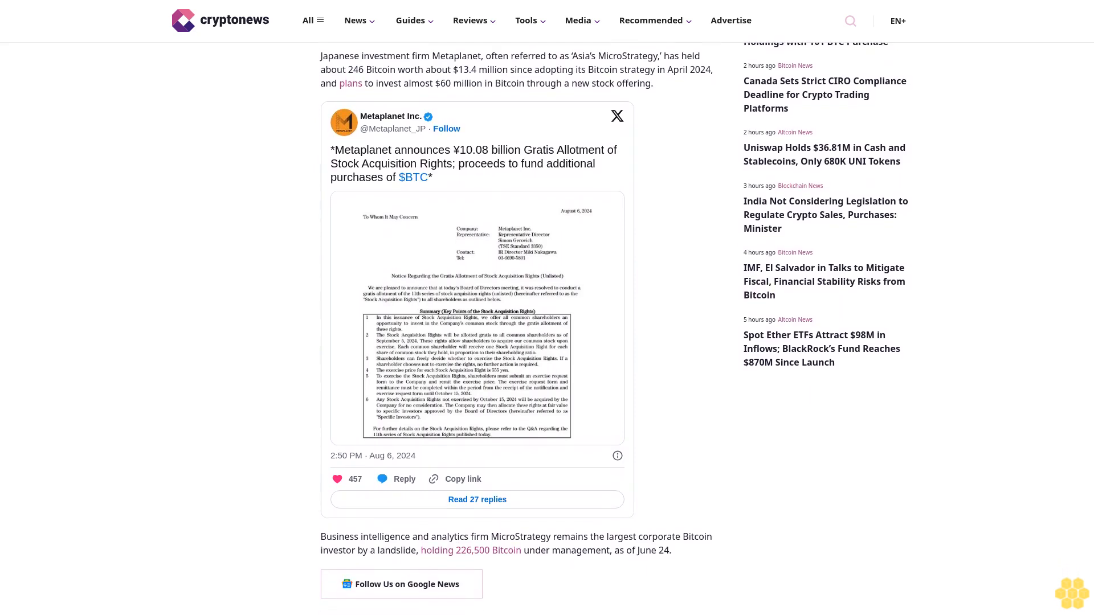